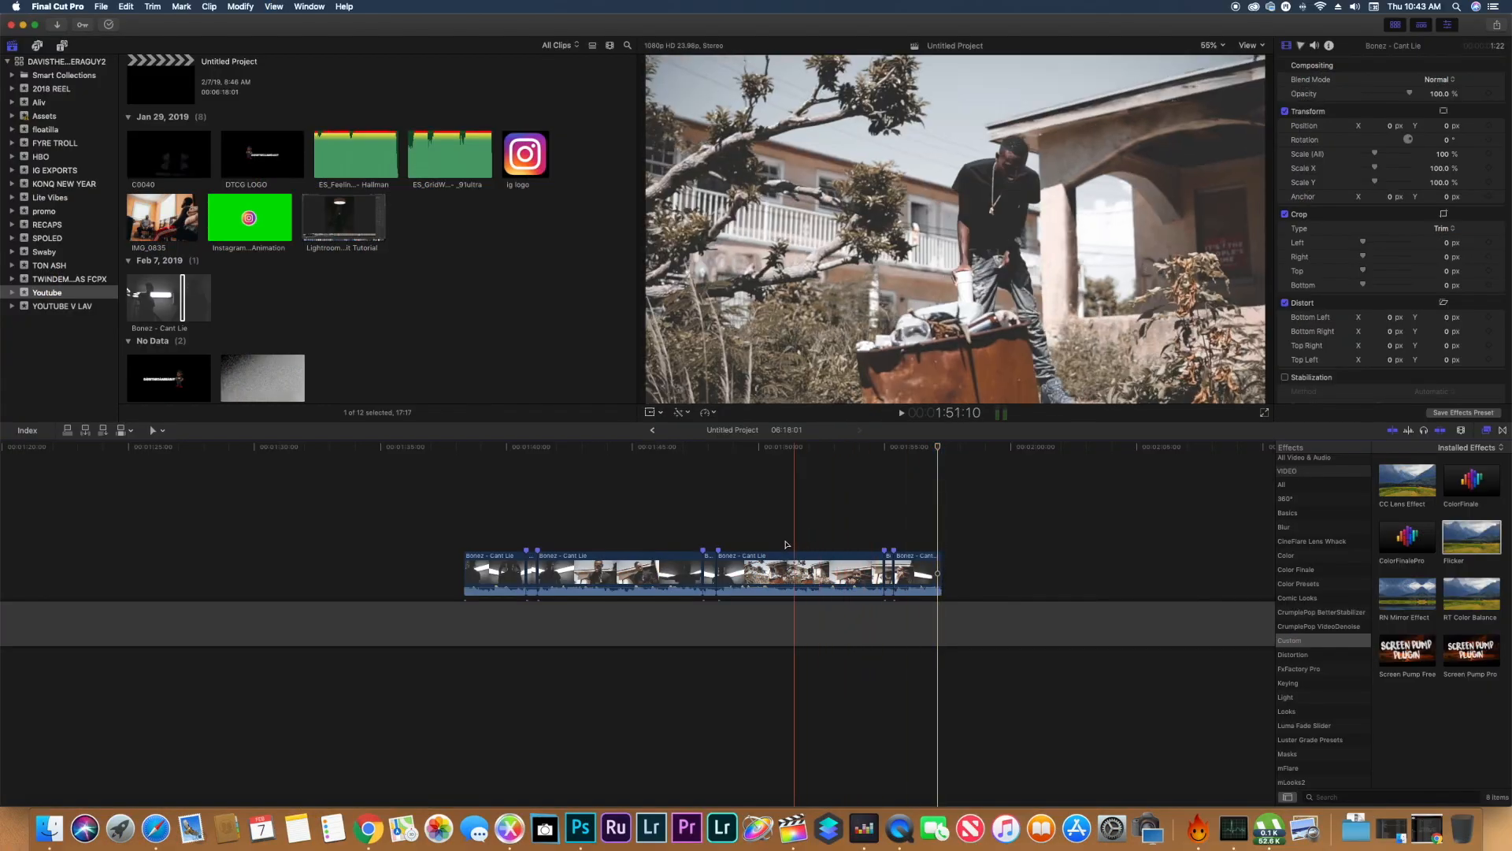
Move the playhead back about four seconds so the dark black-and-white shot shows
{"action": "left_click", "coordinate": [695, 445]}
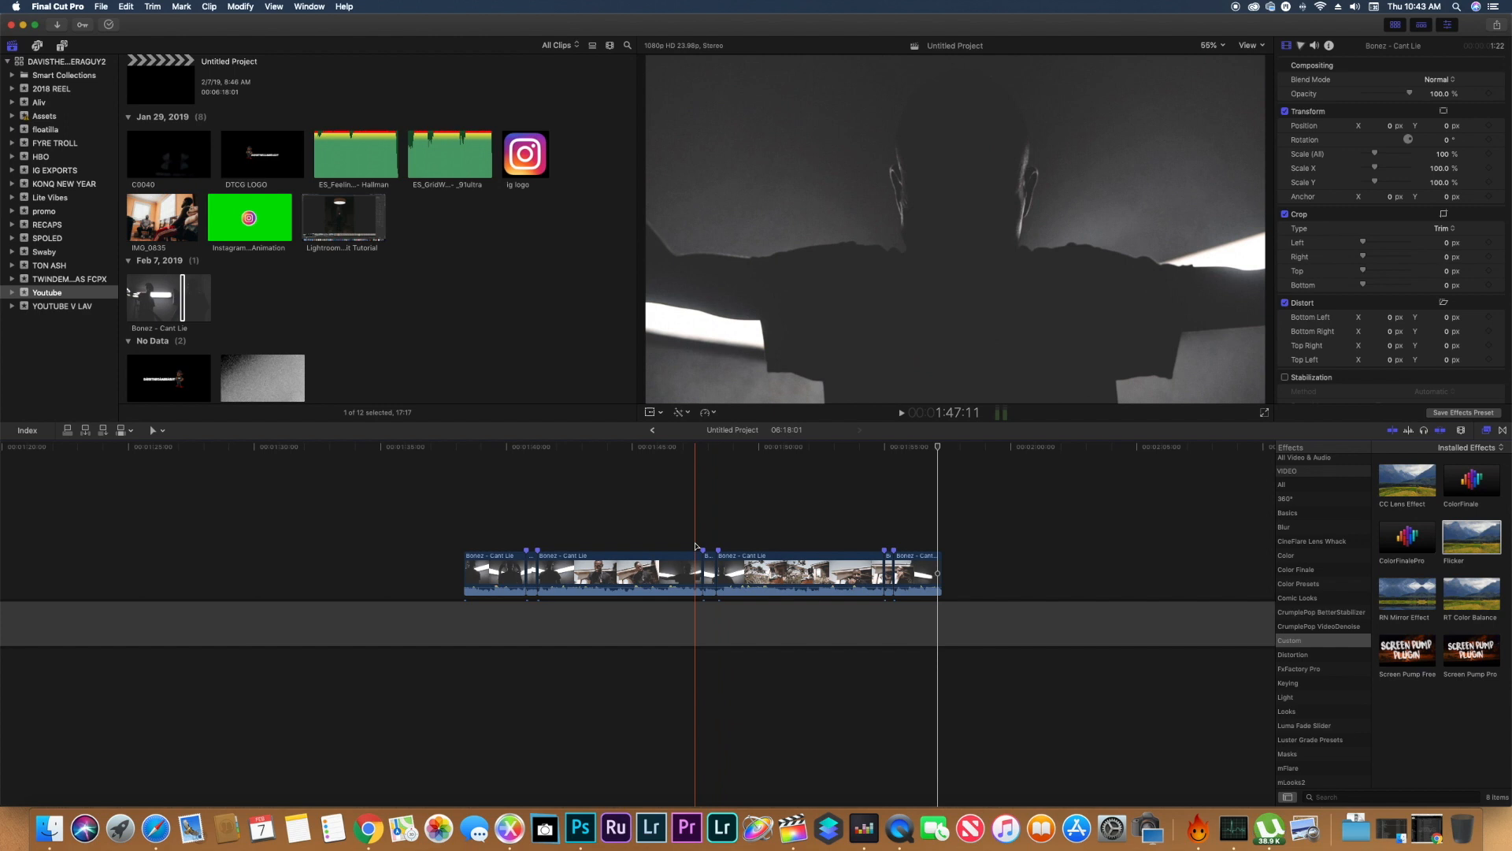